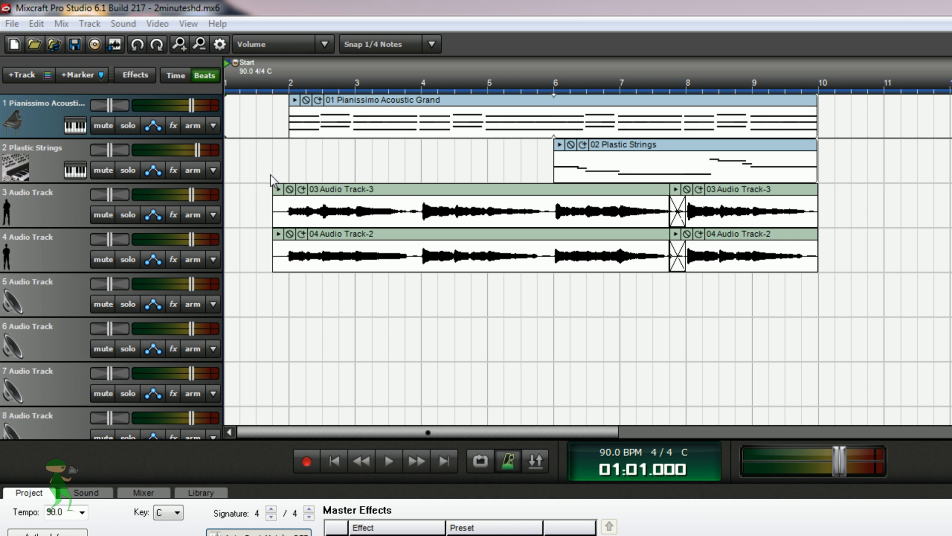
{"action": "mouse_move", "coordinate": [255, 202]}
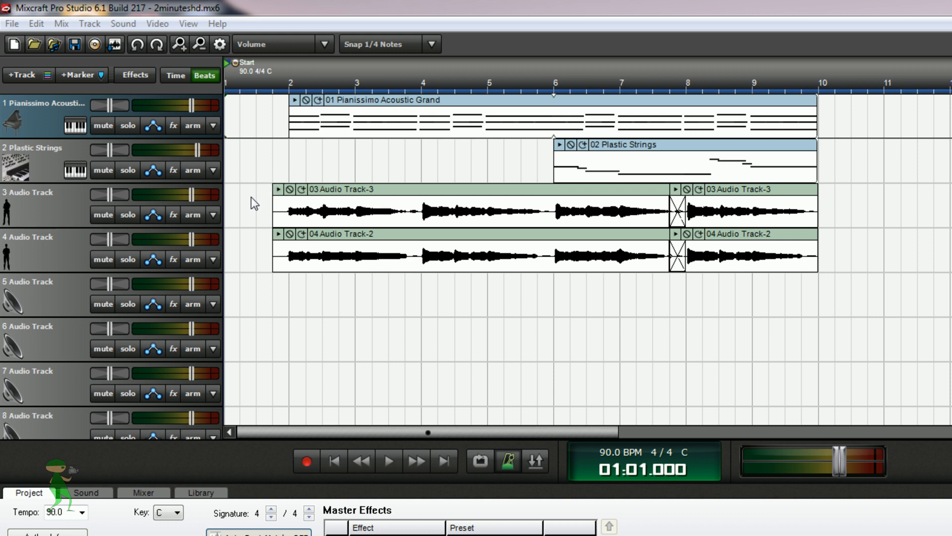
{"action": "mouse_move", "coordinate": [253, 168]}
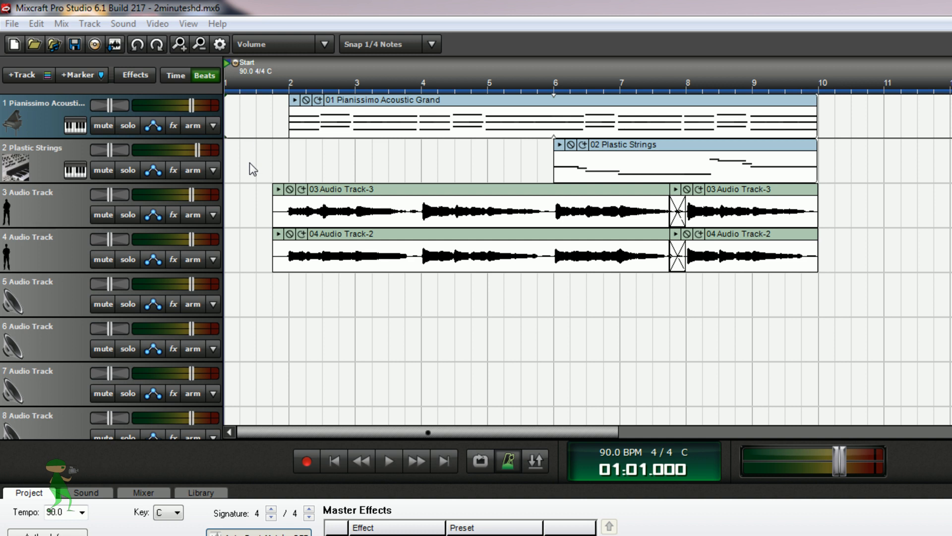
{"action": "mouse_move", "coordinate": [251, 232]}
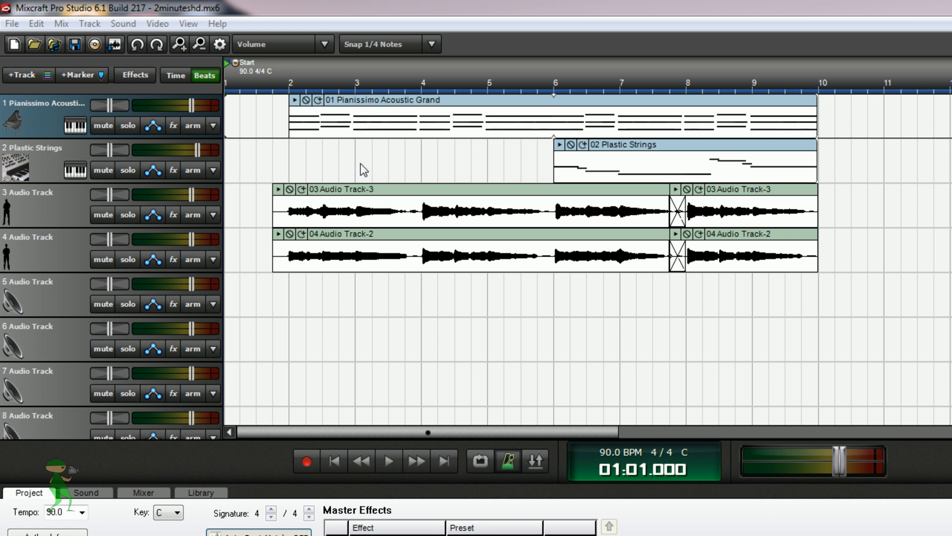
{"action": "mouse_move", "coordinate": [50, 186]}
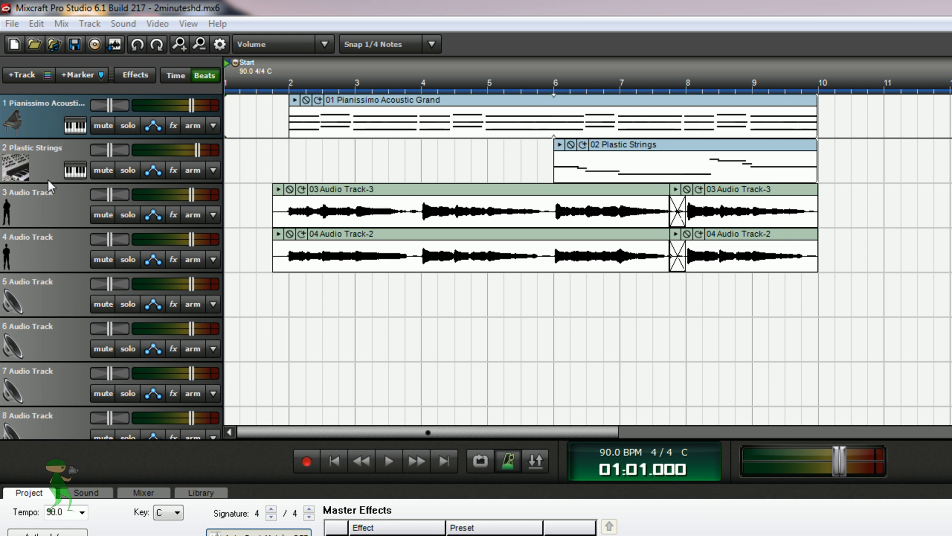
{"action": "mouse_move", "coordinate": [51, 226]}
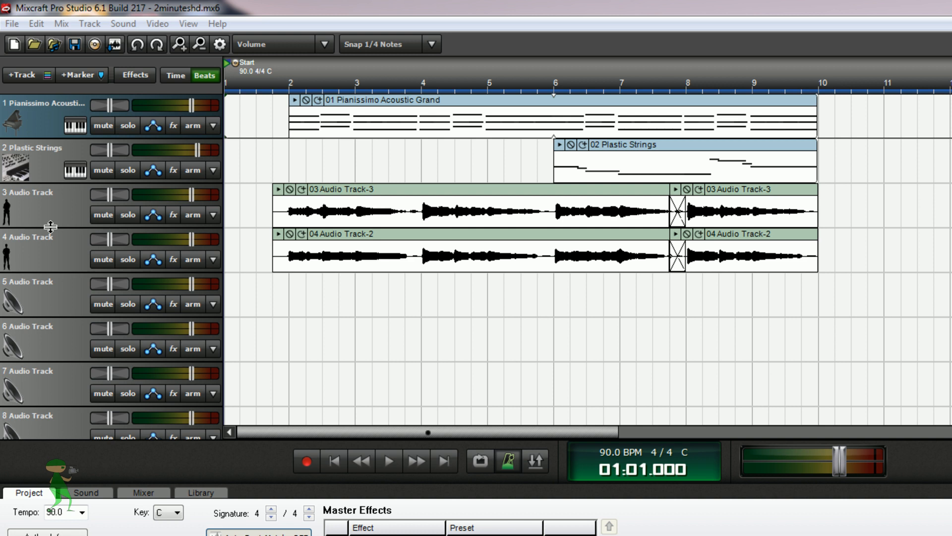
{"action": "mouse_move", "coordinate": [254, 118]}
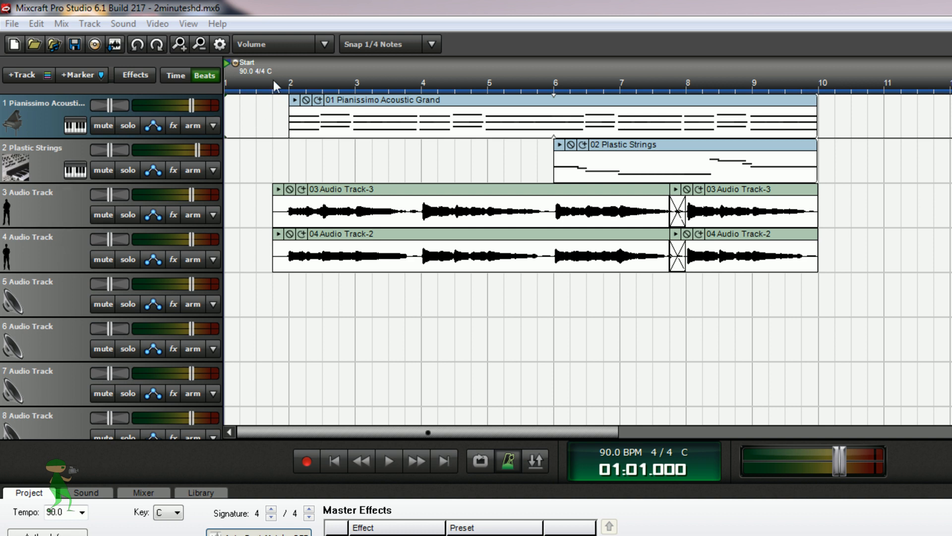
Step: Play the arrangement through past bar 9, then stop playback
{"action": "left_click", "coordinate": [388, 461]}
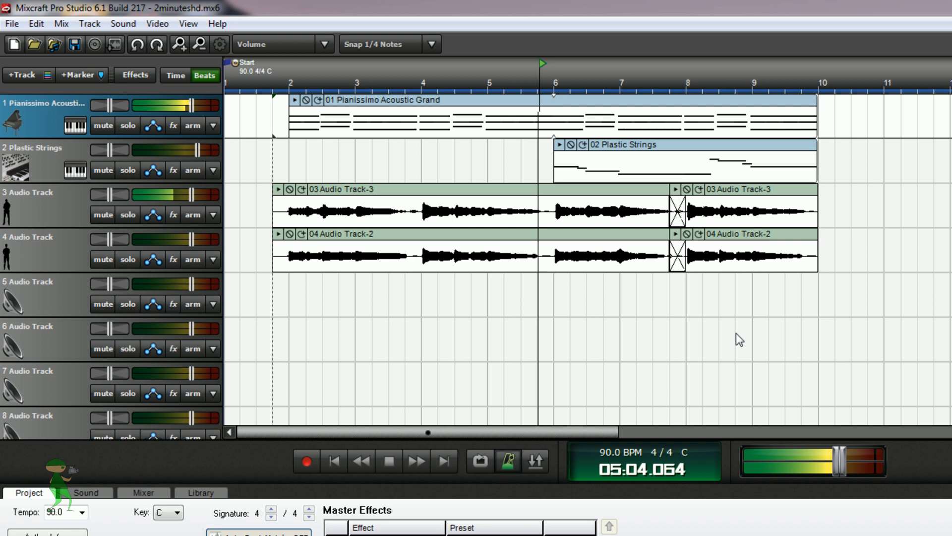
{"action": "left_click", "coordinate": [416, 460]}
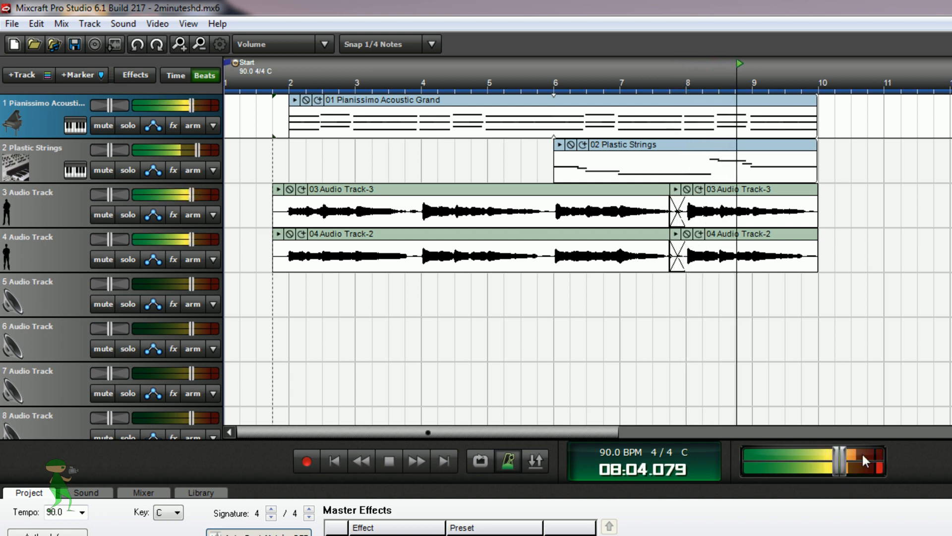
{"action": "left_click", "coordinate": [389, 461]}
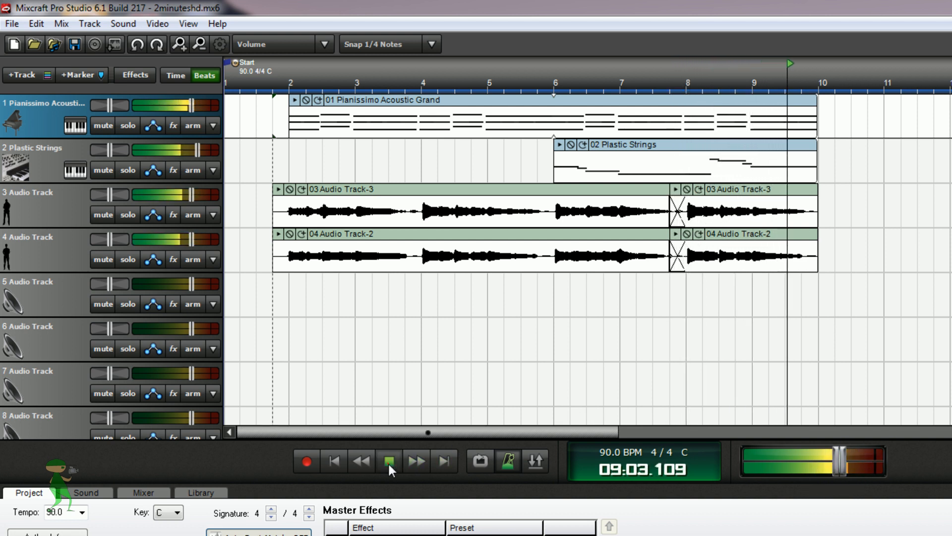
{"action": "left_click", "coordinate": [388, 461]}
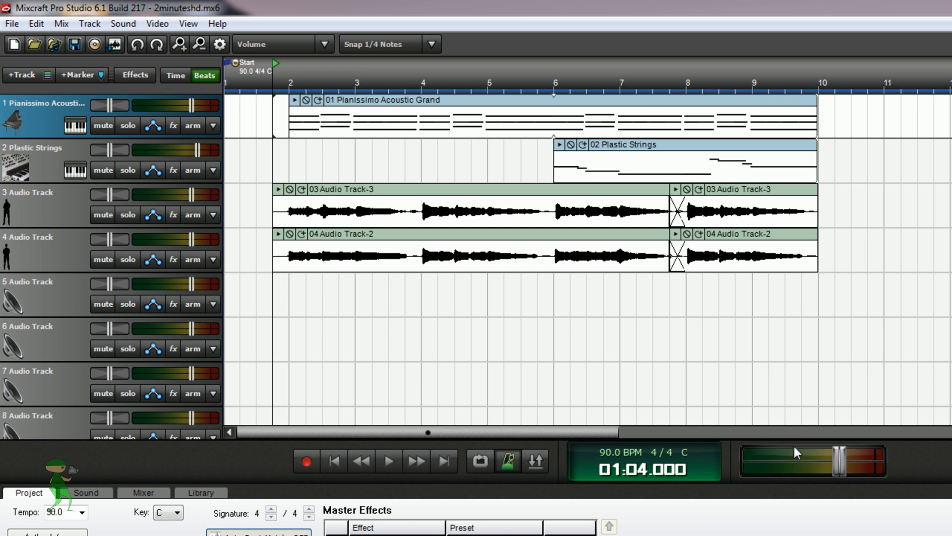
{"action": "mouse_move", "coordinate": [218, 183]}
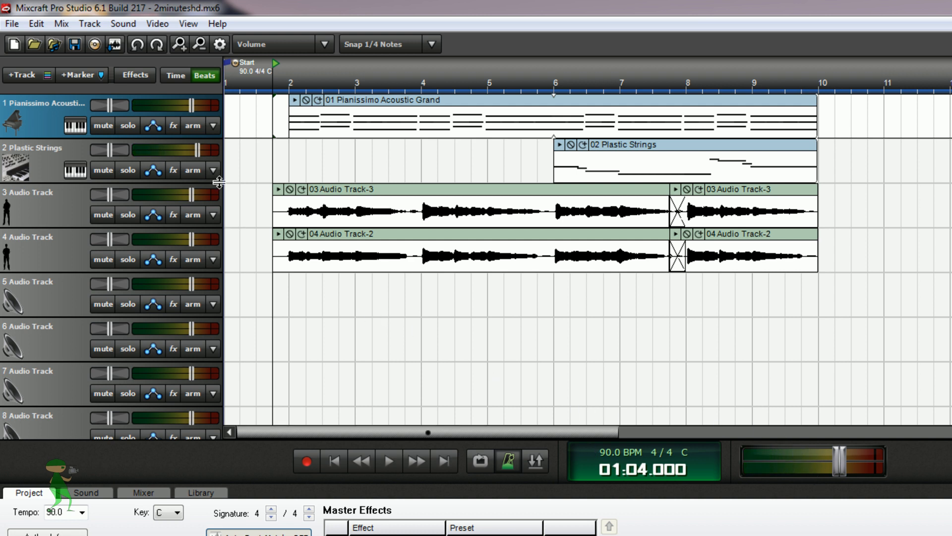
{"action": "mouse_move", "coordinate": [277, 161]}
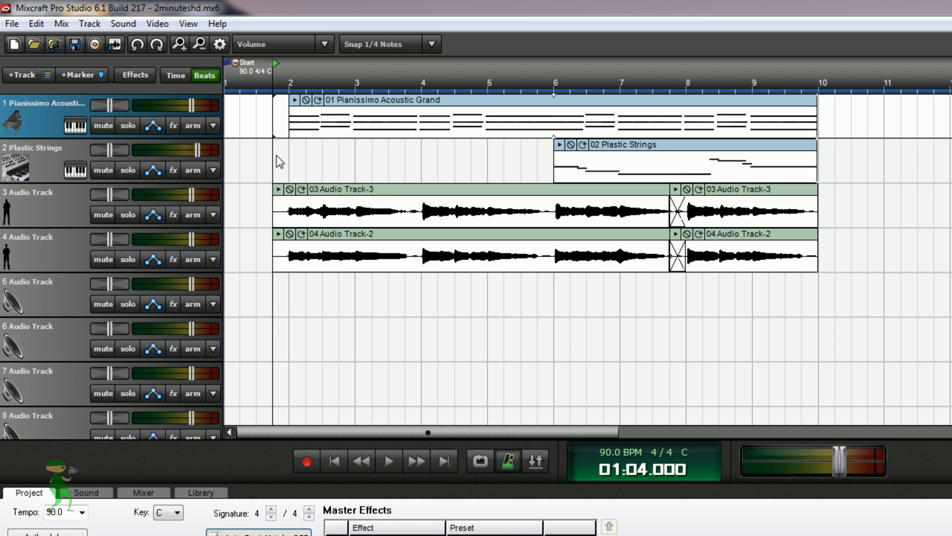
Step: Rewind to bar 1 and nudge the Pianissimo Acoustic Grand track's volume down slightly
{"action": "left_click", "coordinate": [333, 459]}
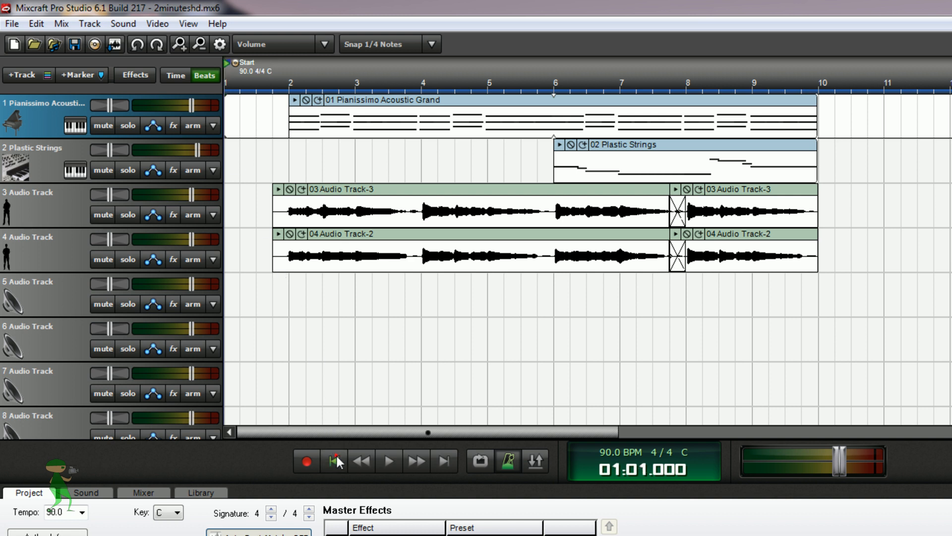
{"action": "mouse_move", "coordinate": [234, 129]}
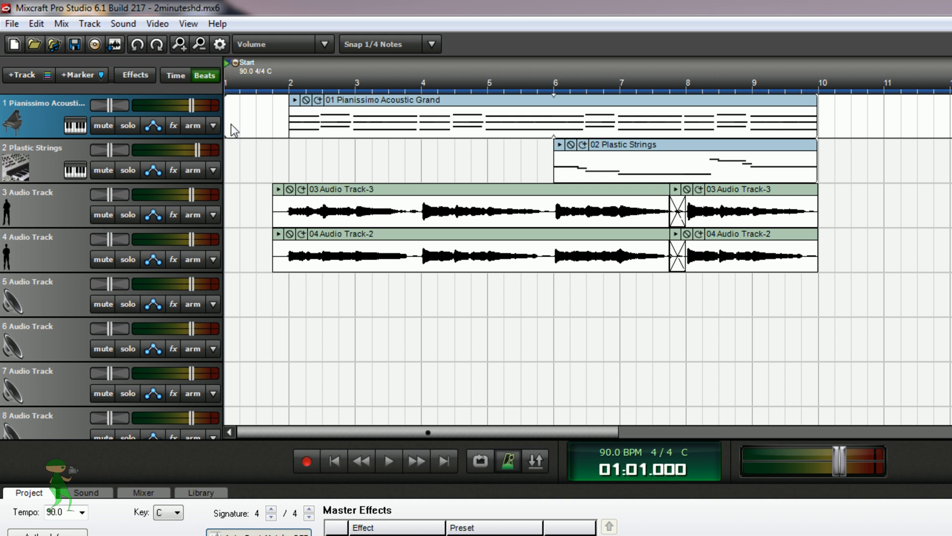
{"action": "mouse_move", "coordinate": [134, 132]}
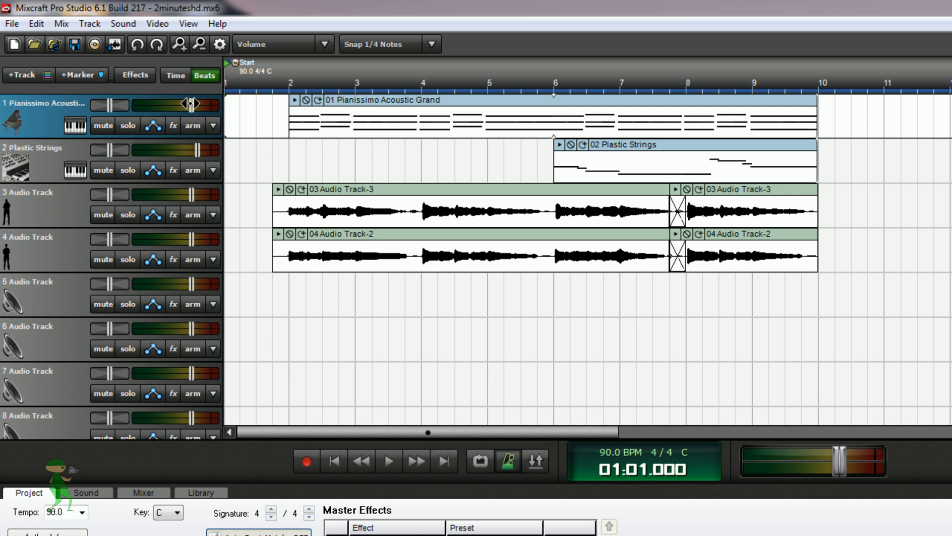
{"action": "left_click_drag", "start_coordinate": [194, 106], "coordinate": [185, 105]}
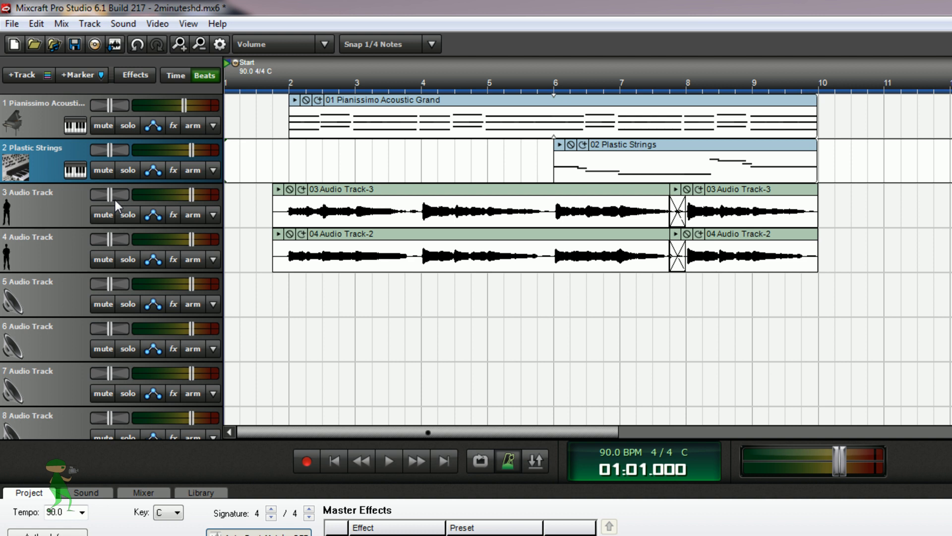
{"action": "mouse_move", "coordinate": [110, 196]}
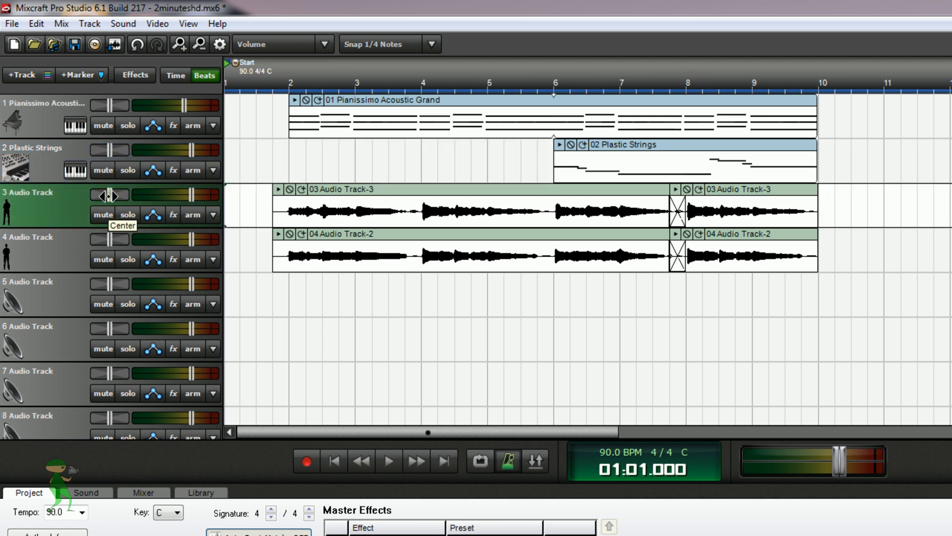
Step: Shift Audio Track 3's pan slider so the vocal sits to the left
{"action": "left_click_drag", "start_coordinate": [108, 195], "coordinate": [100, 195]}
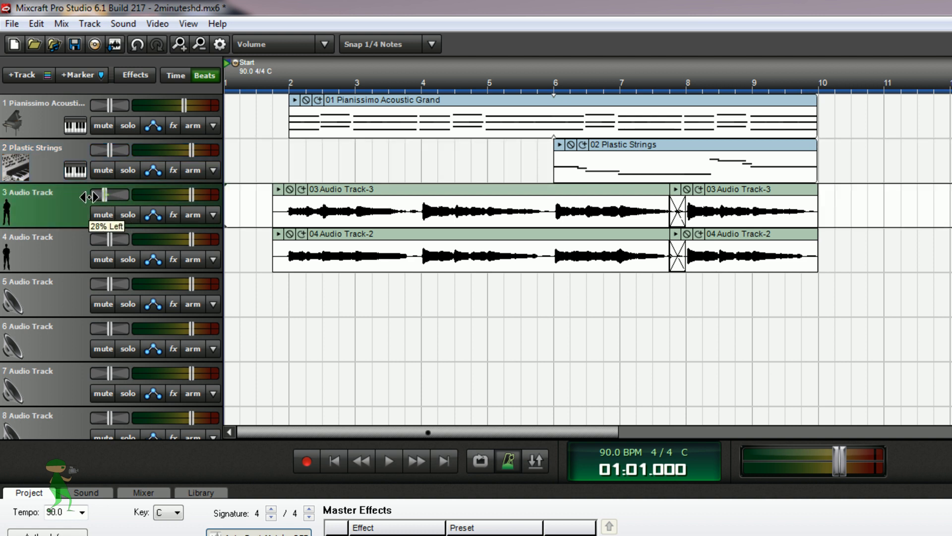
{"action": "left_click_drag", "start_coordinate": [100, 195], "coordinate": [115, 195]}
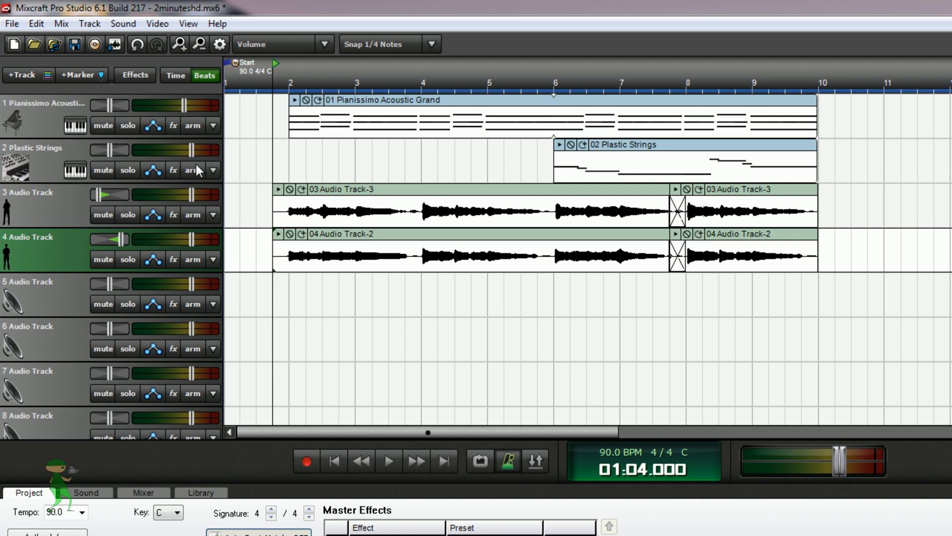
{"action": "mouse_move", "coordinate": [210, 182]}
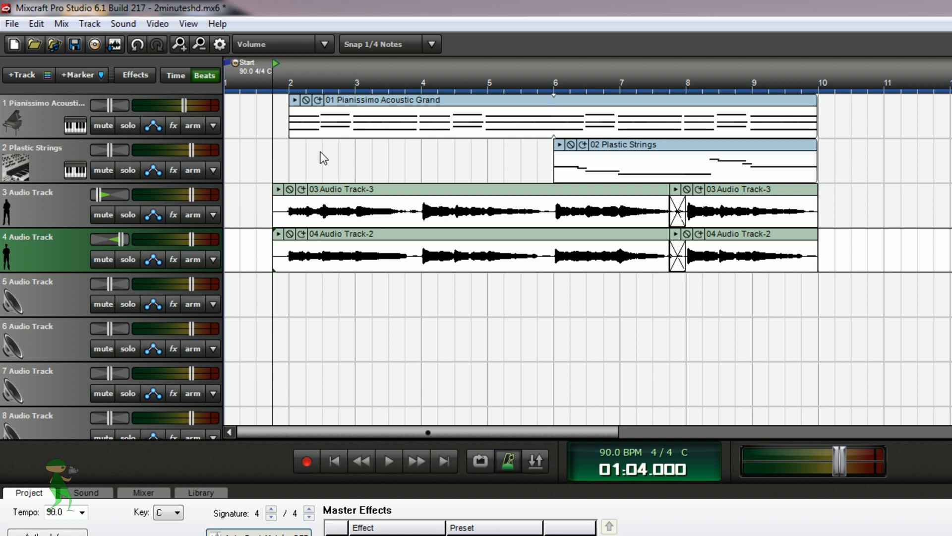
{"action": "mouse_move", "coordinate": [317, 155]}
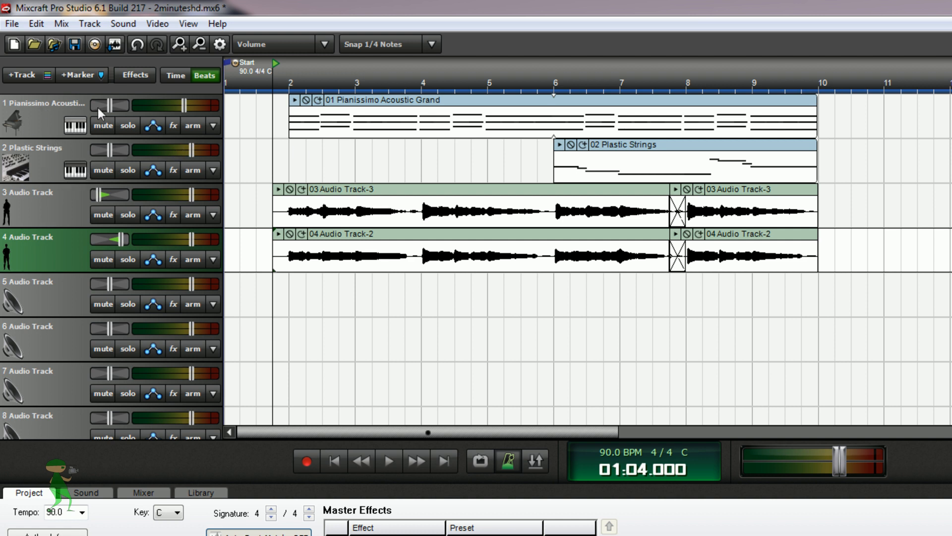
{"action": "mouse_move", "coordinate": [145, 160]}
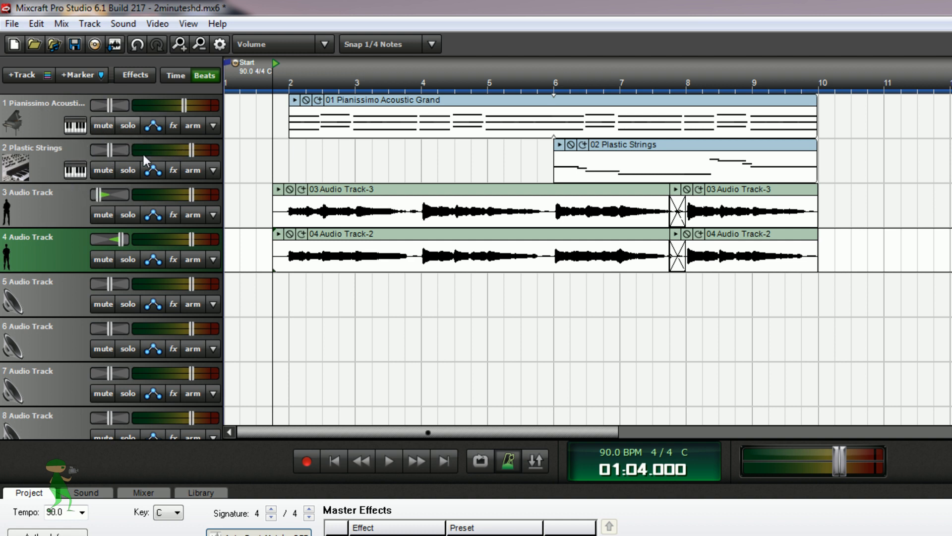
{"action": "mouse_move", "coordinate": [370, 288]}
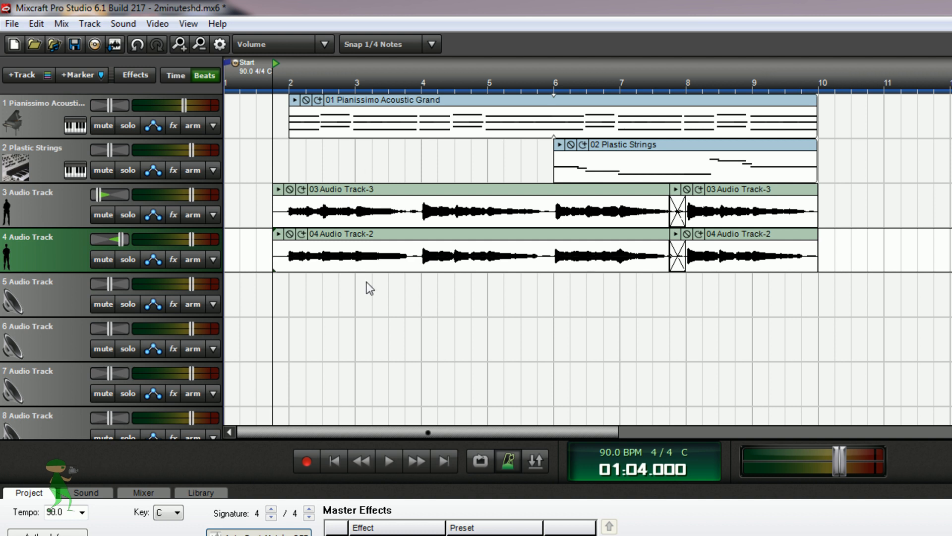
{"action": "mouse_move", "coordinate": [389, 460]}
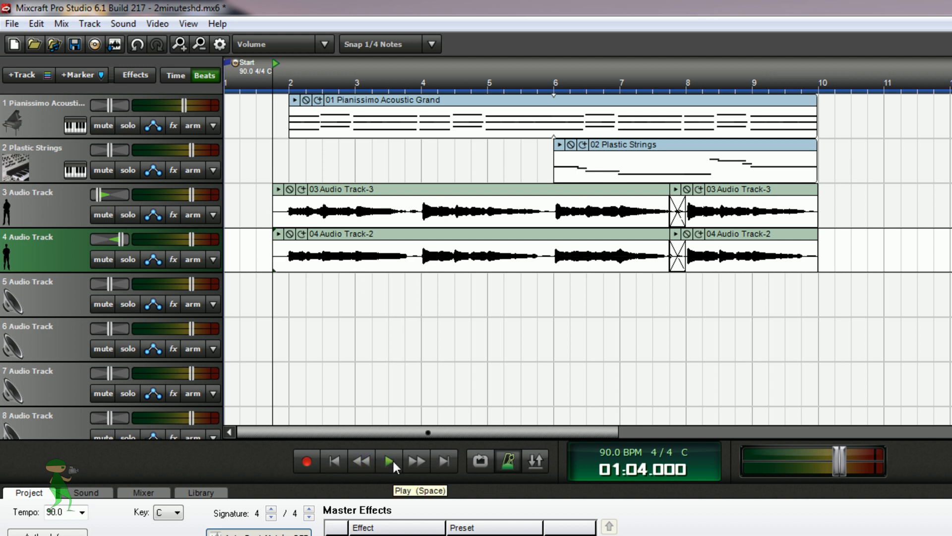
{"action": "left_click", "coordinate": [389, 461]}
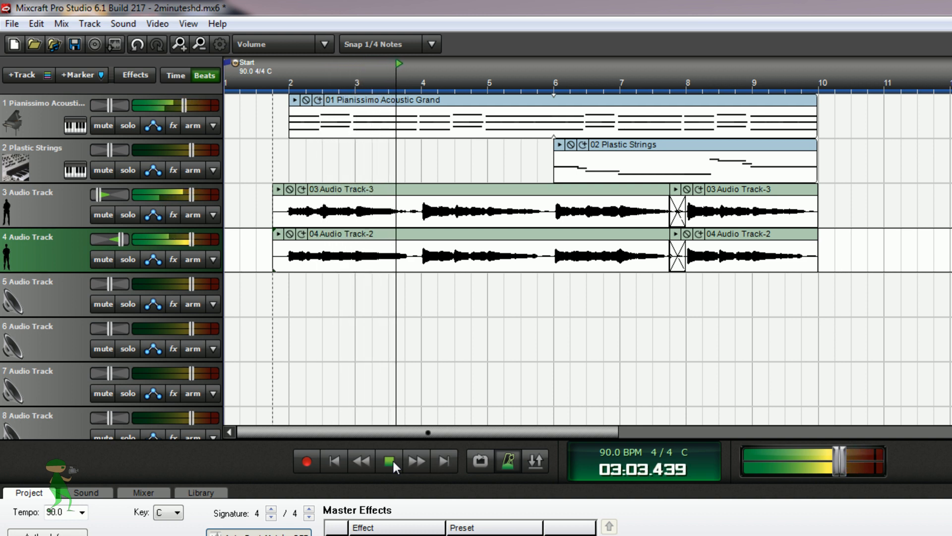
{"action": "left_click", "coordinate": [388, 460]}
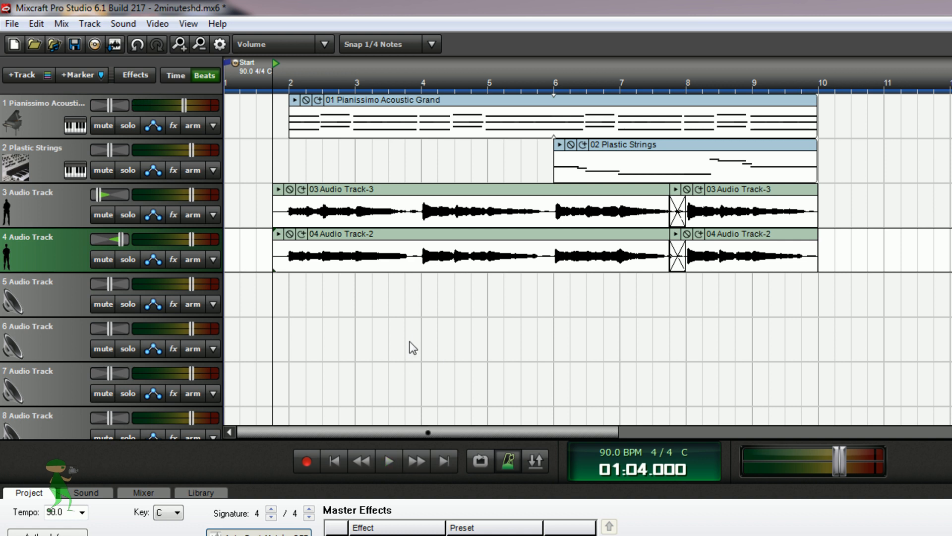
{"action": "mouse_move", "coordinate": [503, 317]}
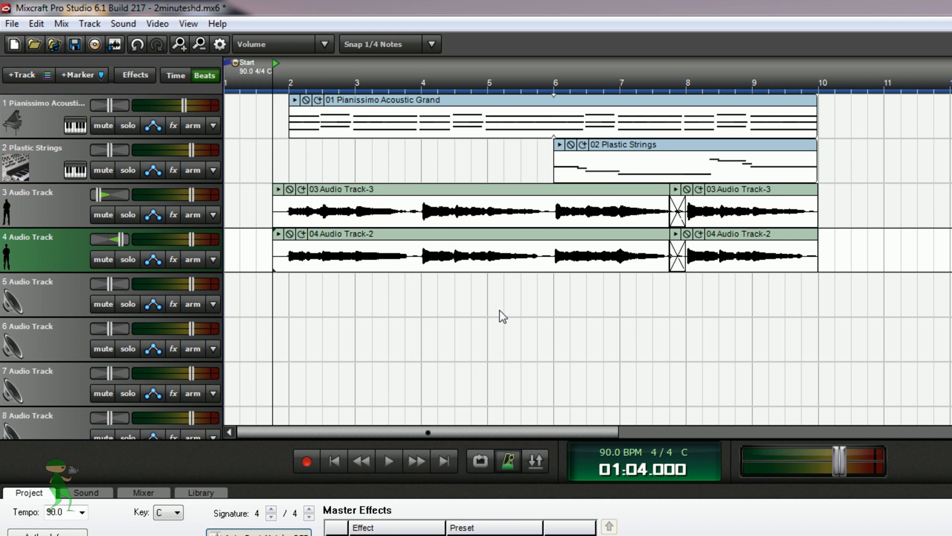
{"action": "mouse_move", "coordinate": [520, 265]}
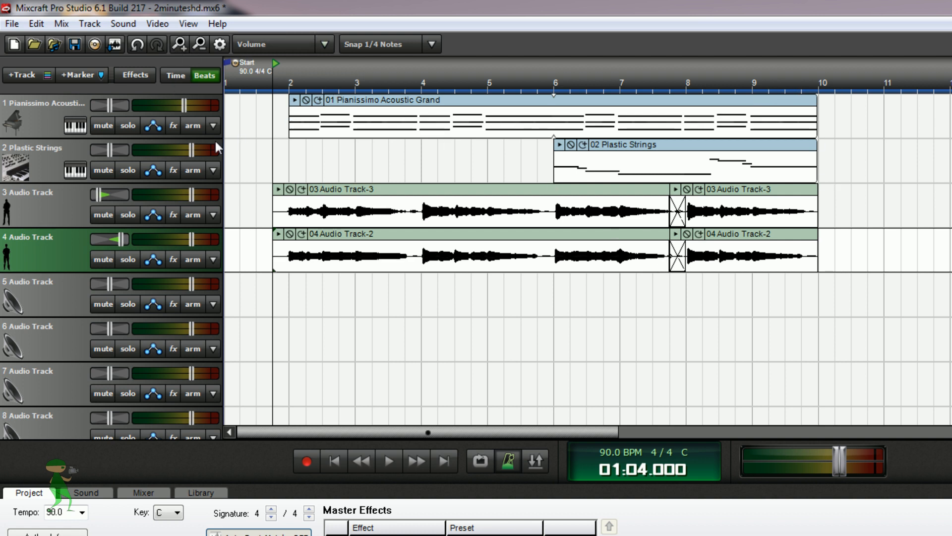
{"action": "mouse_move", "coordinate": [229, 107]}
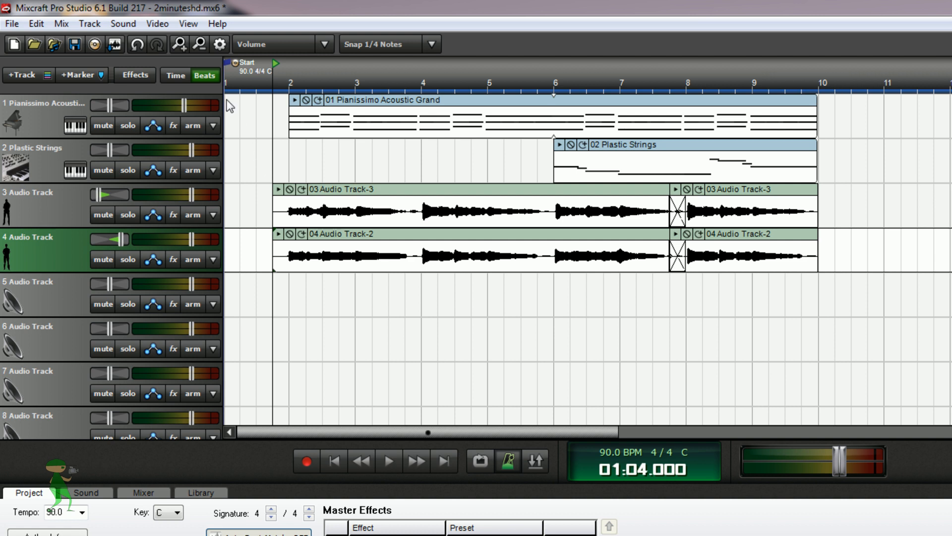
Step: Put a Classic Master Limiter with the Master CD preset on the master effects chain
{"action": "left_click", "coordinate": [134, 75]}
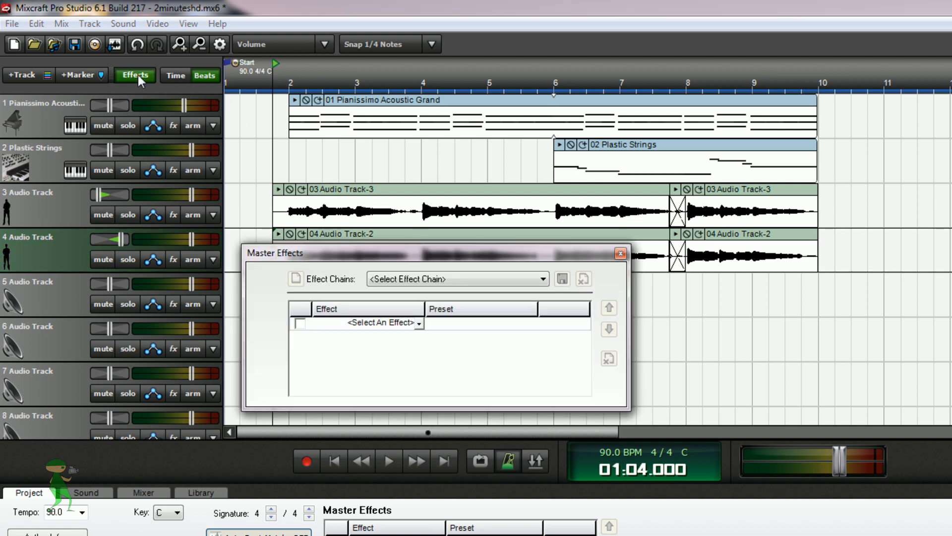
{"action": "mouse_move", "coordinate": [153, 83]}
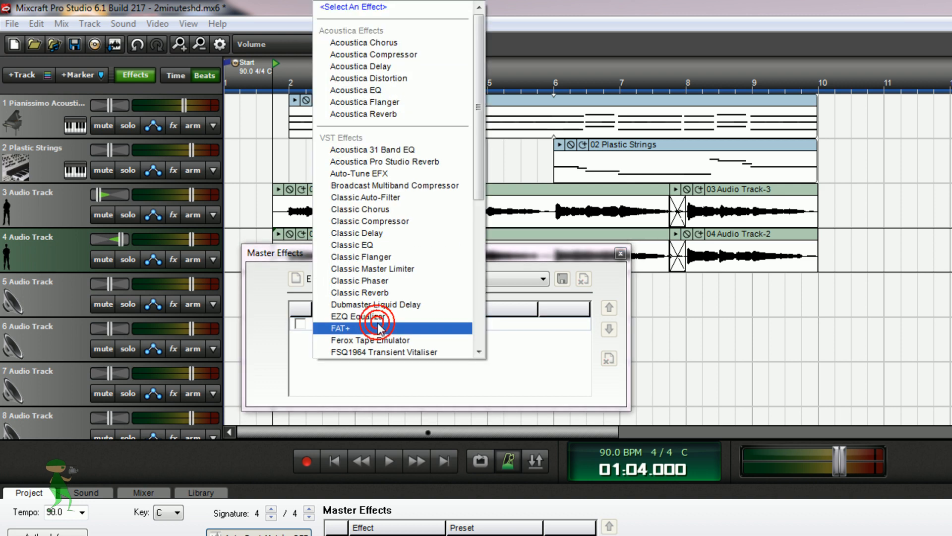
{"action": "left_click", "coordinate": [372, 269]}
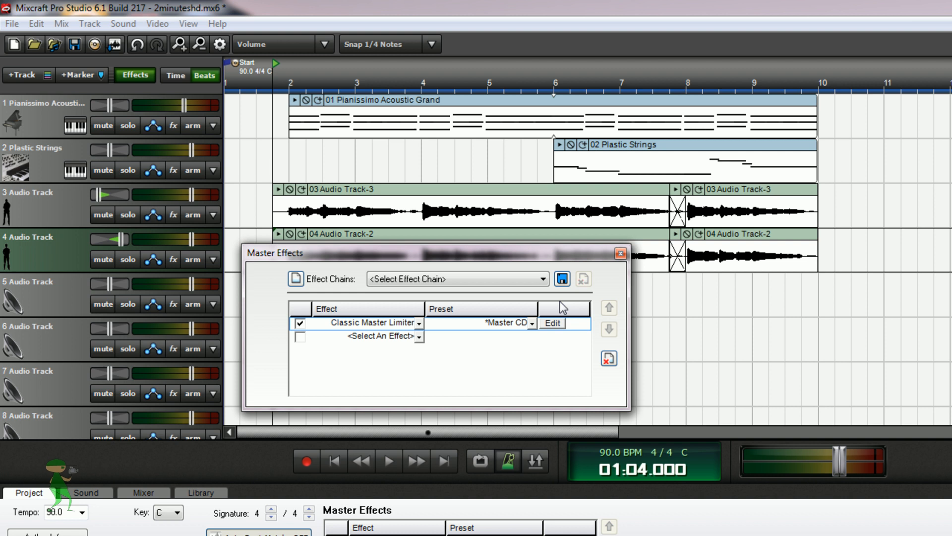
{"action": "left_click", "coordinate": [619, 253]}
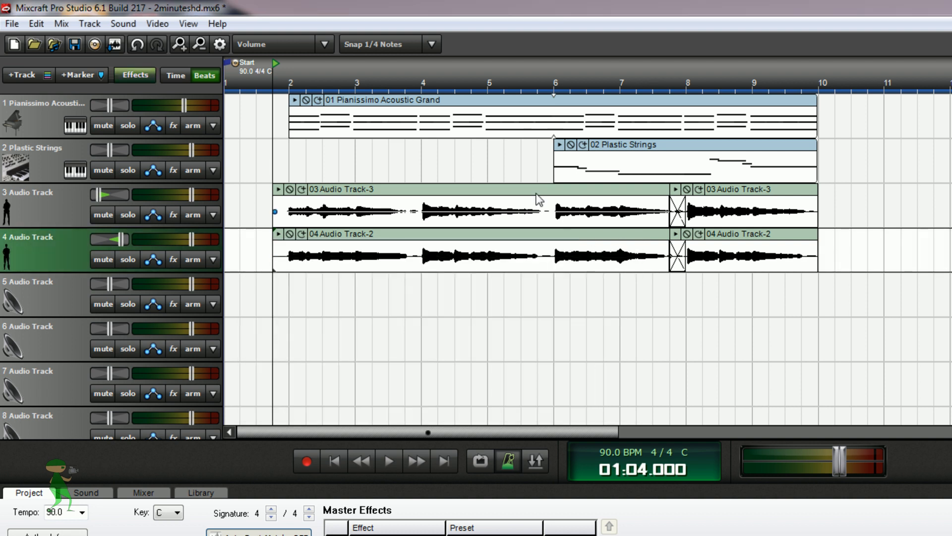
{"action": "left_click", "coordinate": [389, 459]}
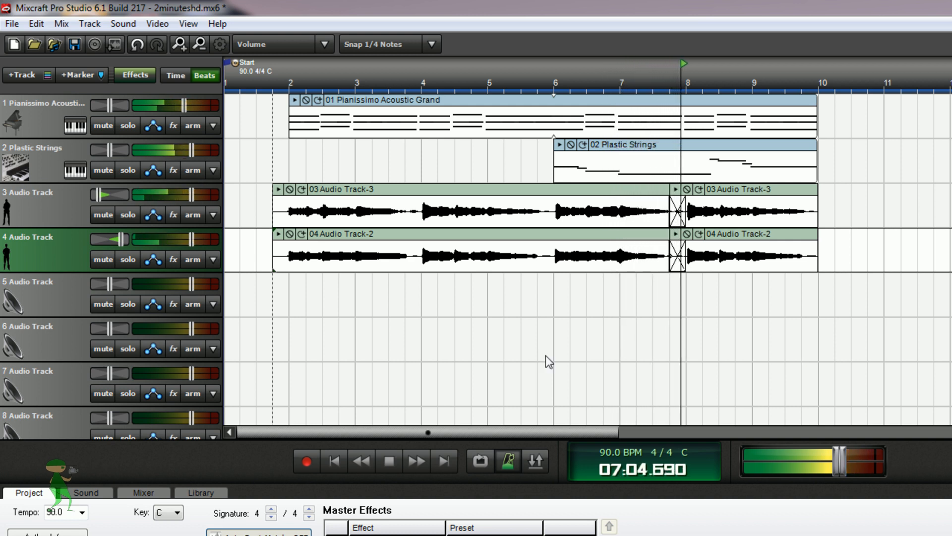
{"action": "left_click", "coordinate": [389, 461]}
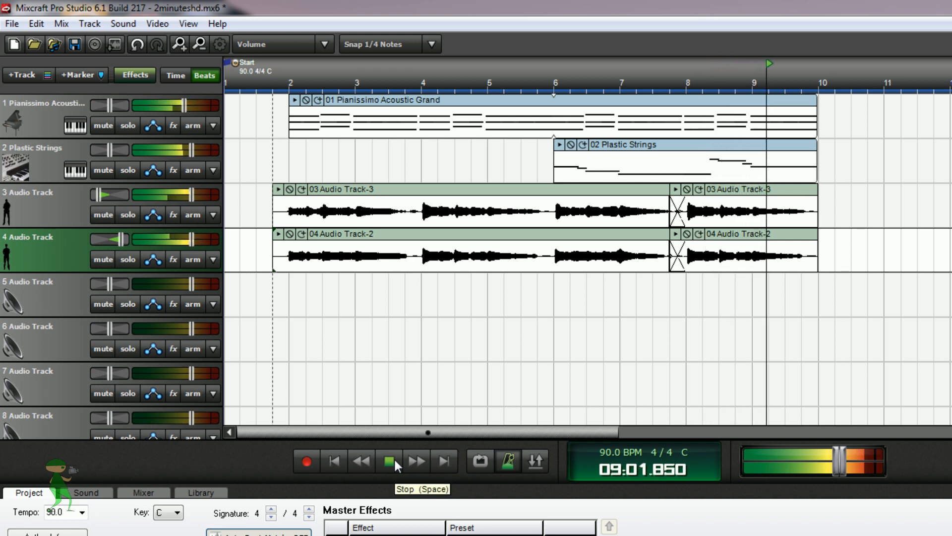
{"action": "left_click", "coordinate": [389, 460]}
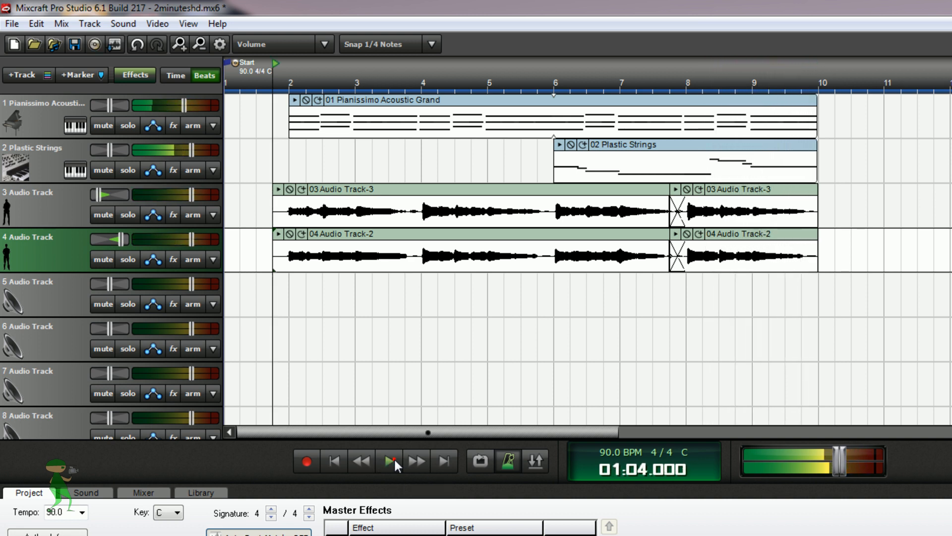